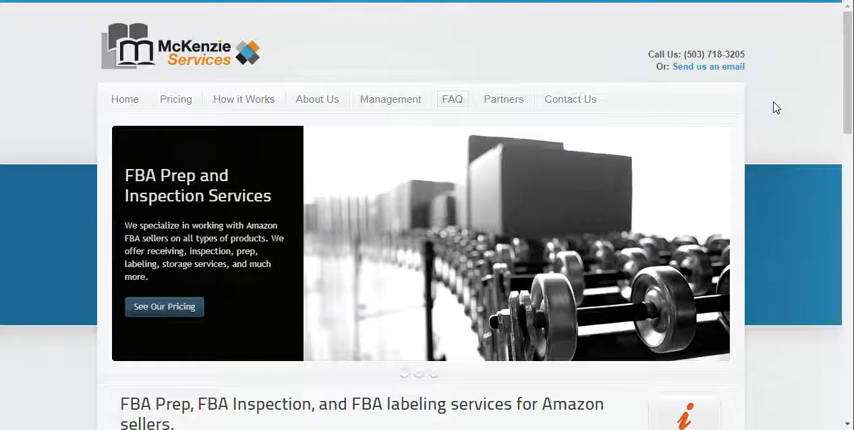
{"action": "mouse_move", "coordinate": [680, 100]}
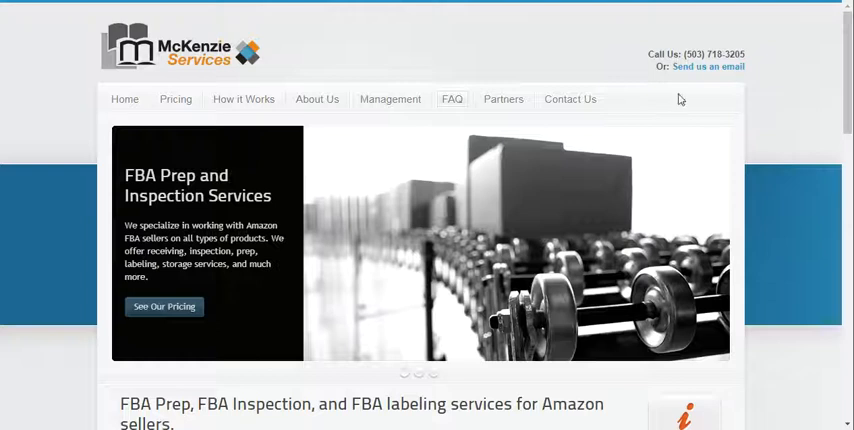
{"action": "mouse_move", "coordinate": [680, 98]}
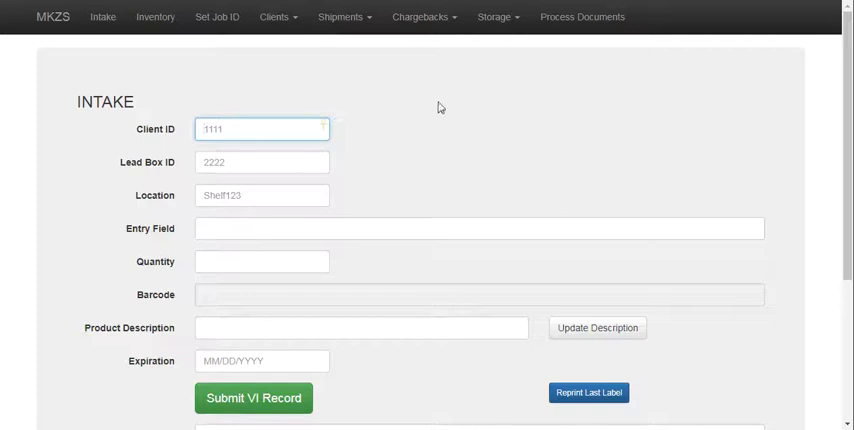
{"action": "mouse_move", "coordinate": [580, 162]}
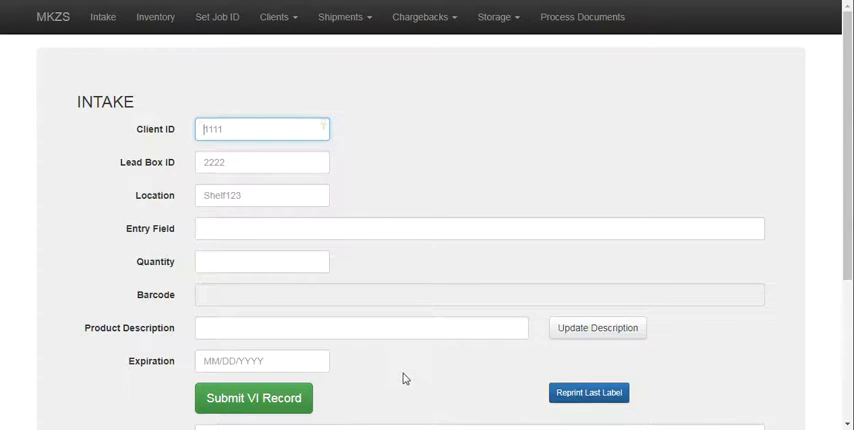
{"action": "mouse_move", "coordinate": [436, 170]}
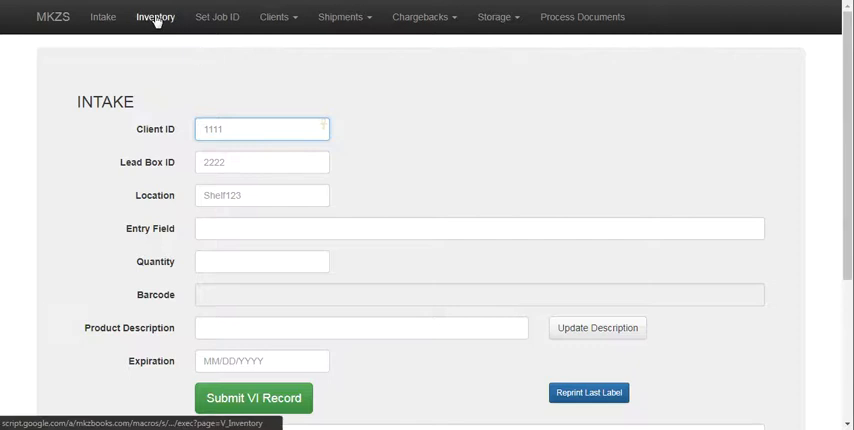
{"action": "mouse_move", "coordinate": [456, 154]}
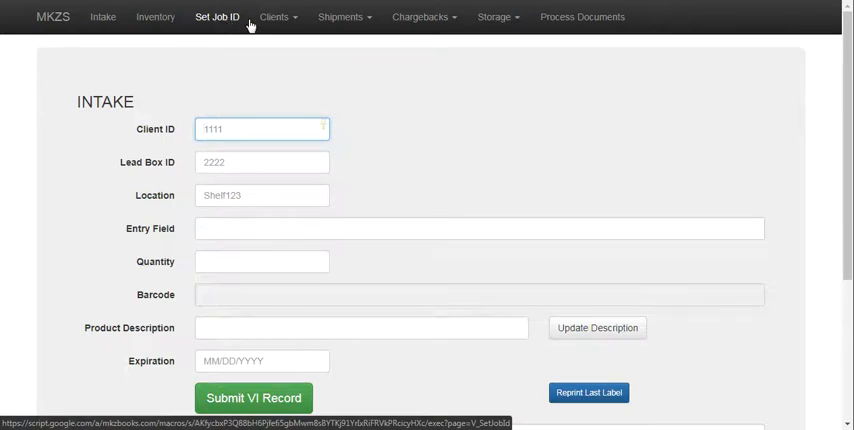
Reveal the Clients menu's View List and New entries, then the Shipments menu's entries.
{"action": "left_click", "coordinate": [274, 16]}
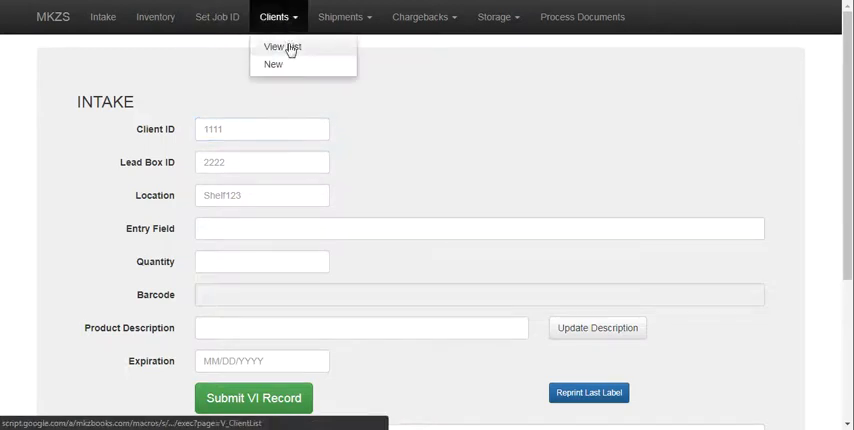
{"action": "mouse_move", "coordinate": [272, 64]}
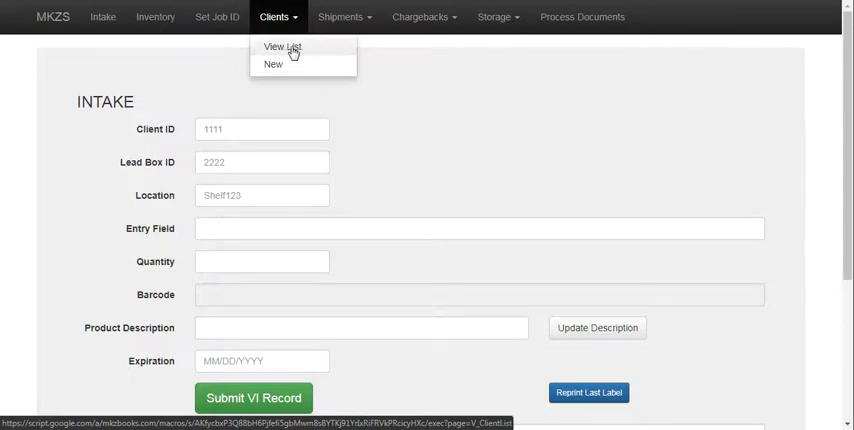
{"action": "mouse_move", "coordinate": [304, 48]}
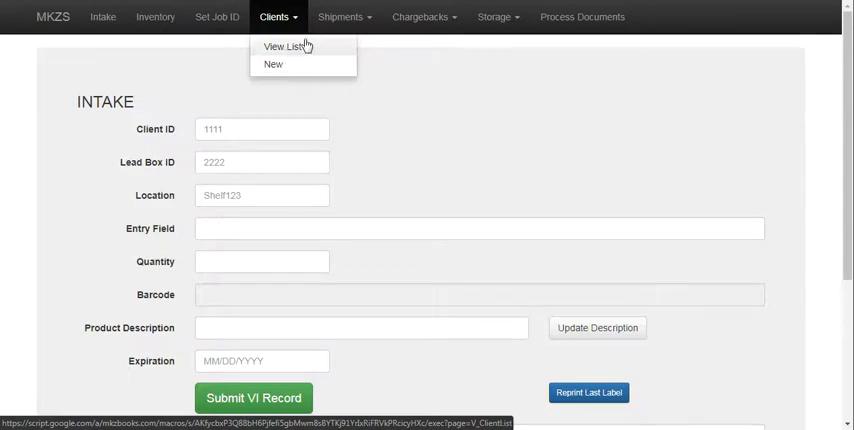
{"action": "left_click", "coordinate": [344, 16]}
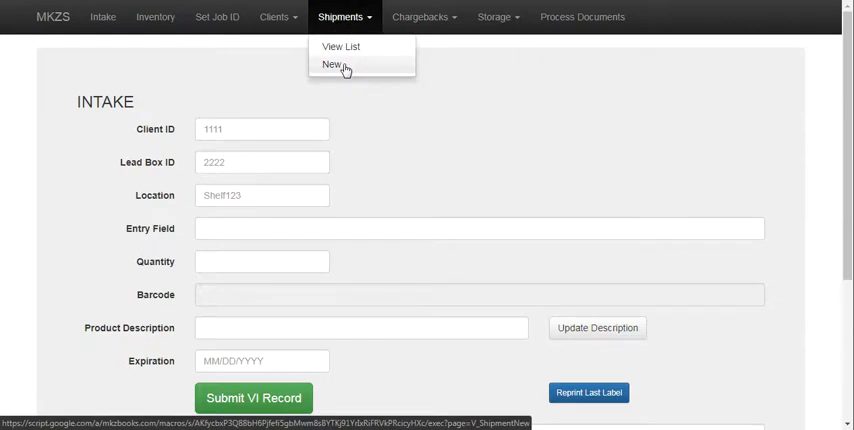
{"action": "mouse_move", "coordinate": [418, 20]}
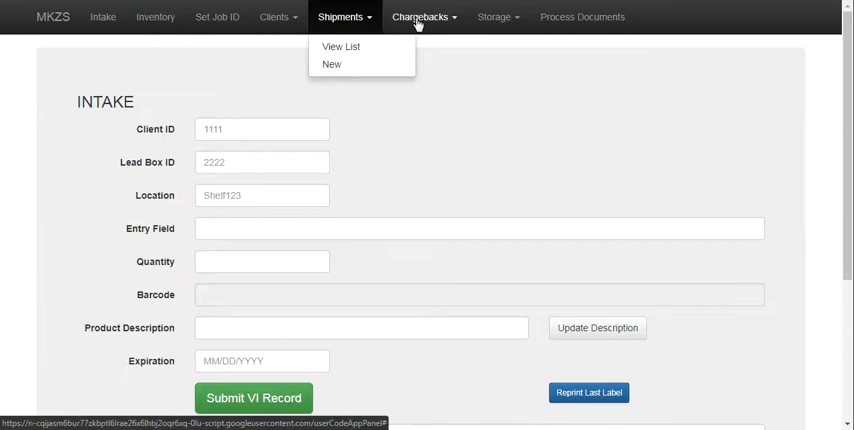
Reveal the Chargebacks menu, then the Storage menu's Monthly Billing and Mid Month Tracking entries.
{"action": "left_click", "coordinate": [424, 16]}
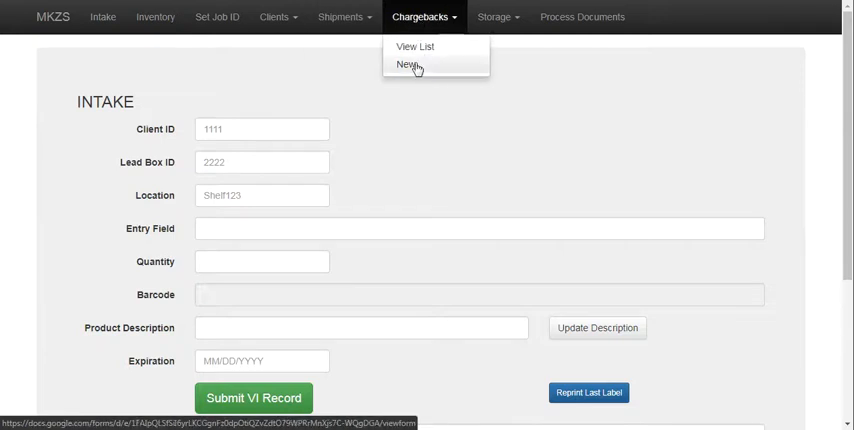
{"action": "left_click", "coordinate": [496, 16]}
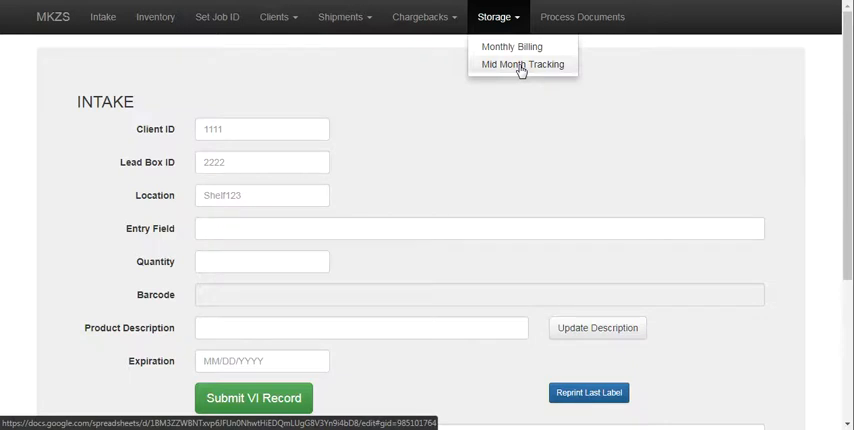
{"action": "mouse_move", "coordinate": [636, 110]}
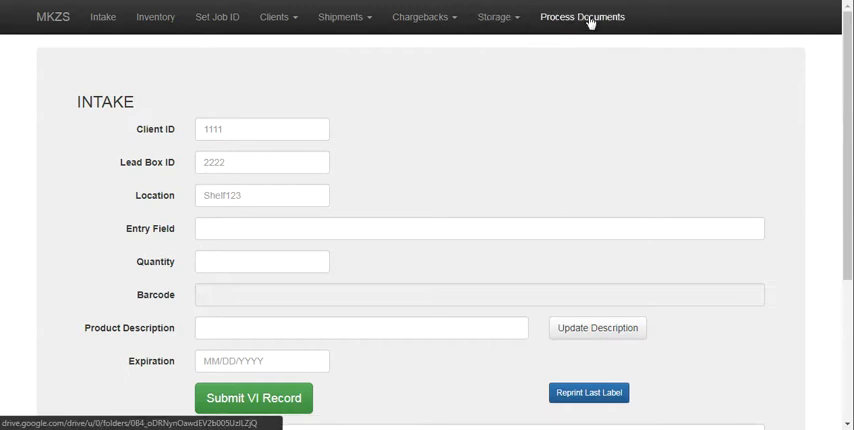
{"action": "mouse_move", "coordinate": [492, 76]}
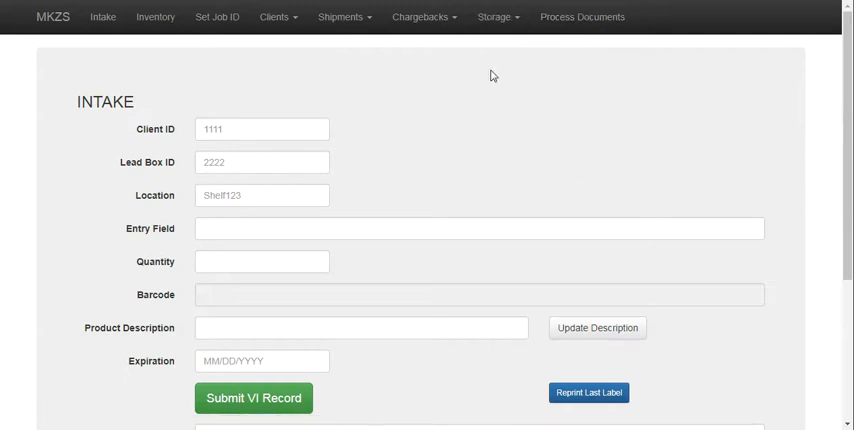
{"action": "mouse_move", "coordinate": [546, 84]}
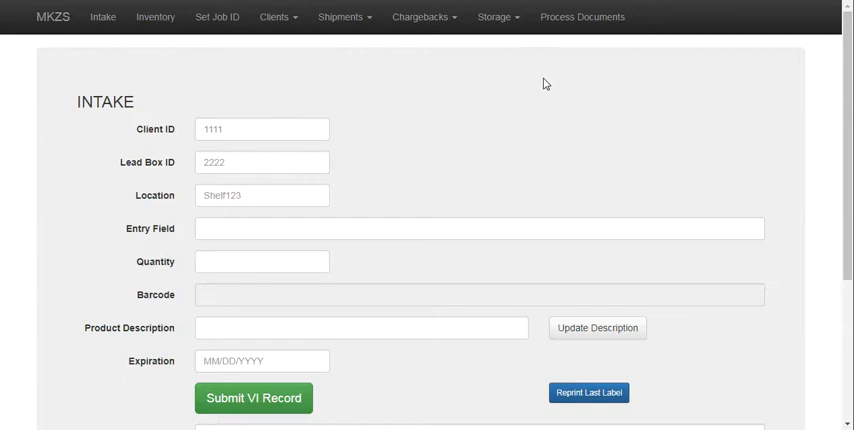
{"action": "mouse_move", "coordinate": [536, 136]}
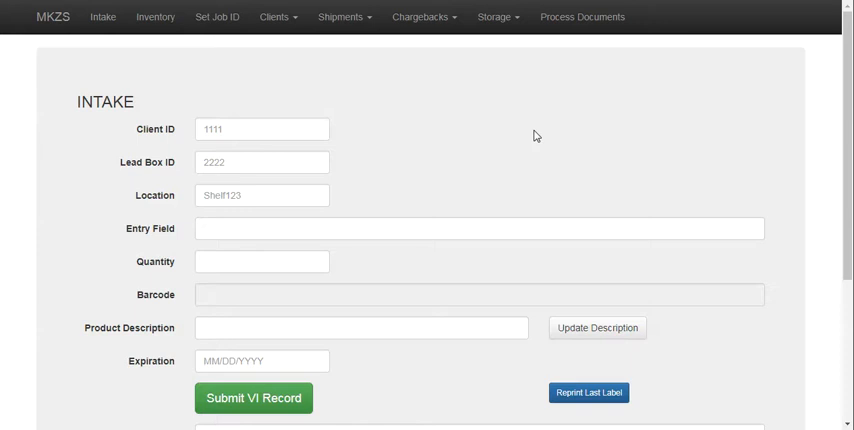
{"action": "mouse_move", "coordinate": [404, 112]}
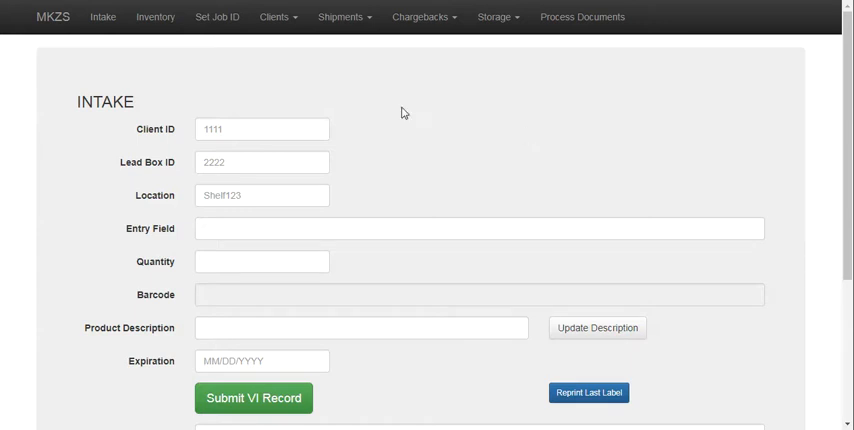
{"action": "mouse_move", "coordinate": [392, 88]}
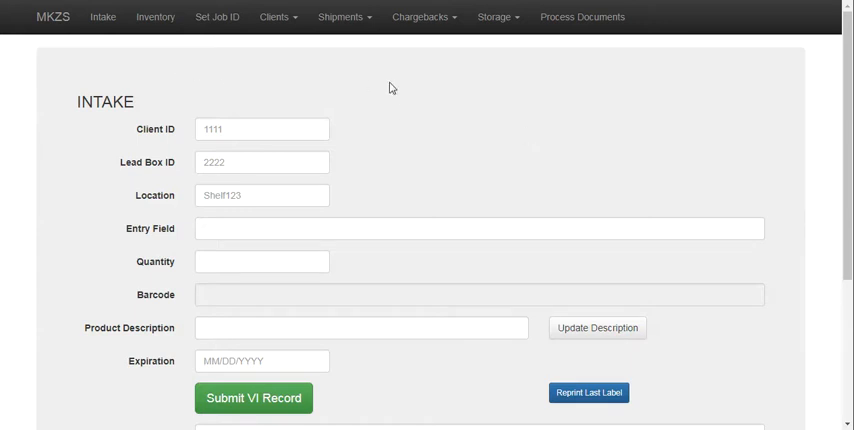